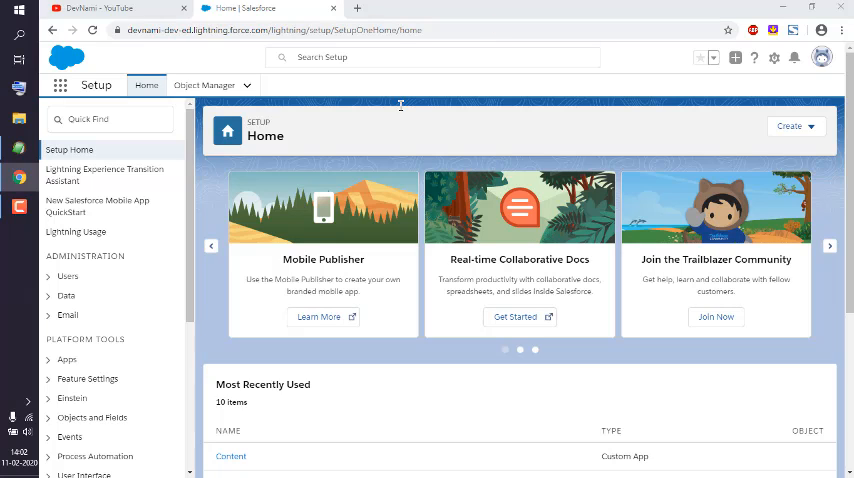
{"action": "mouse_move", "coordinate": [400, 112]}
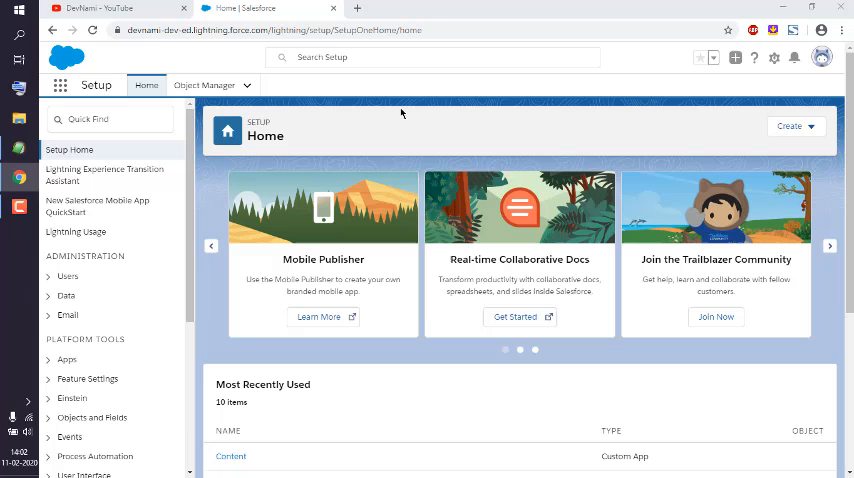
{"action": "mouse_move", "coordinate": [58, 86]}
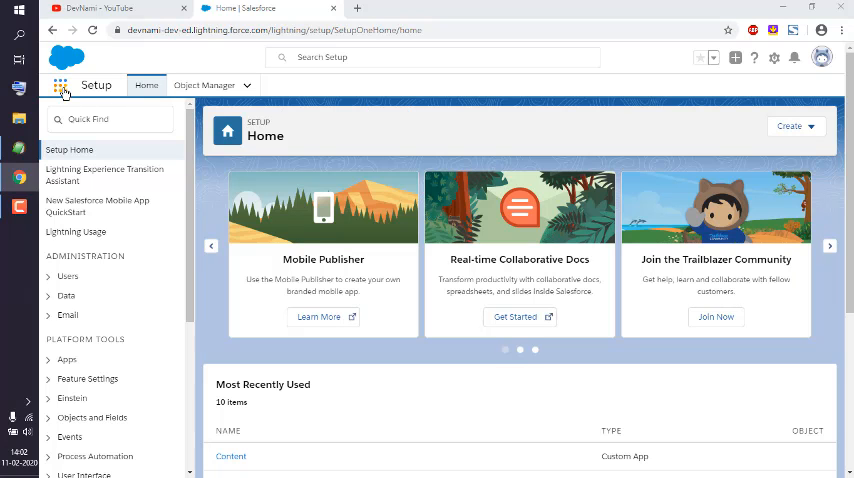
Switch from Setup to the Sales app's Calendar for the week of February 9–15, 2020.
{"action": "left_click", "coordinate": [58, 86]}
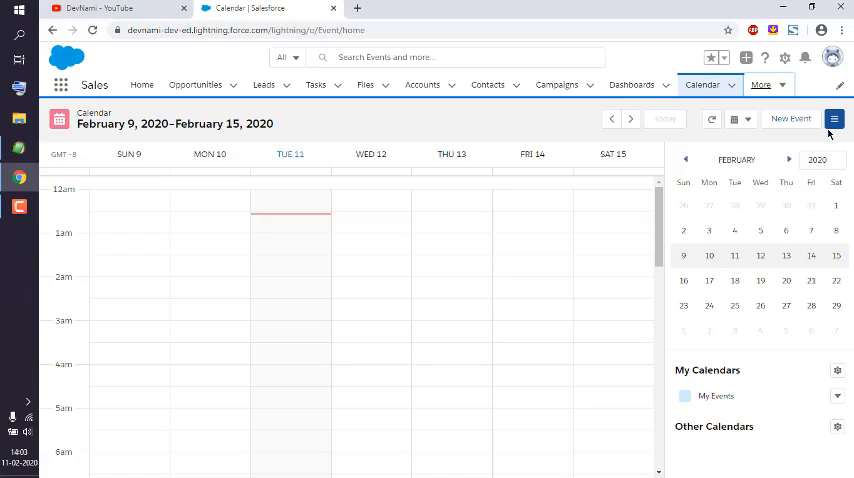
{"action": "mouse_move", "coordinate": [704, 90]}
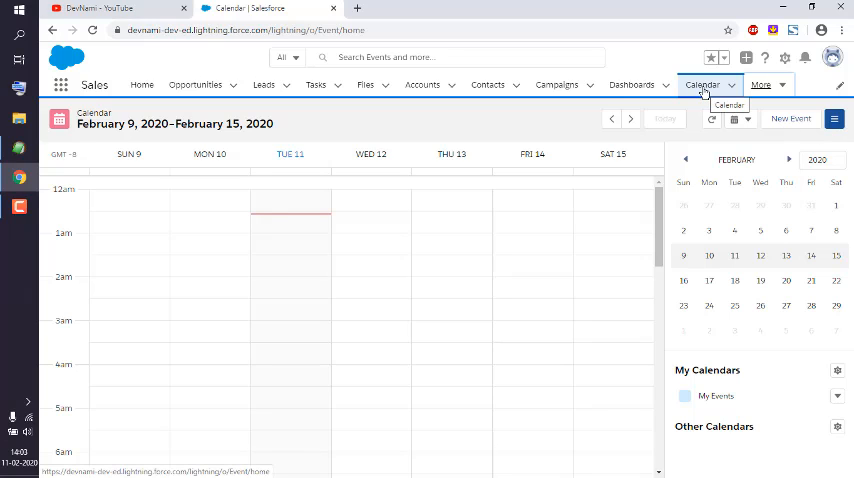
{"action": "mouse_move", "coordinate": [414, 280]}
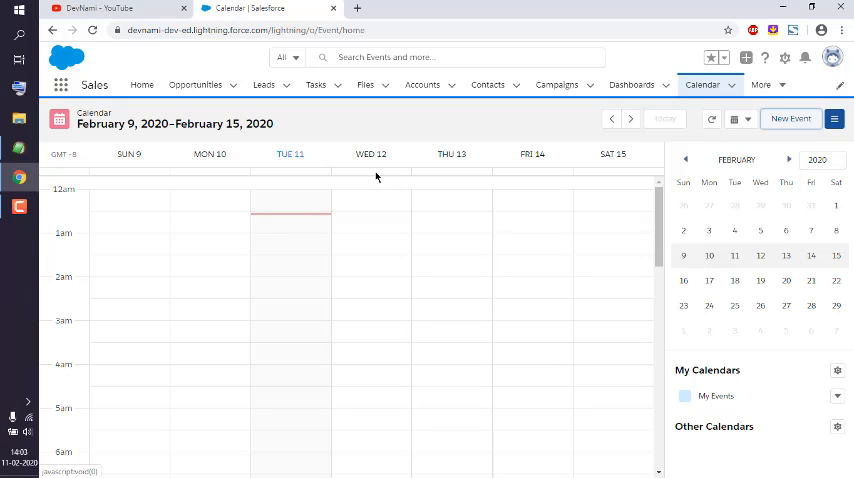
Start a new calendar event with the subject 'YouTube Ad'.
{"action": "left_click", "coordinate": [790, 118]}
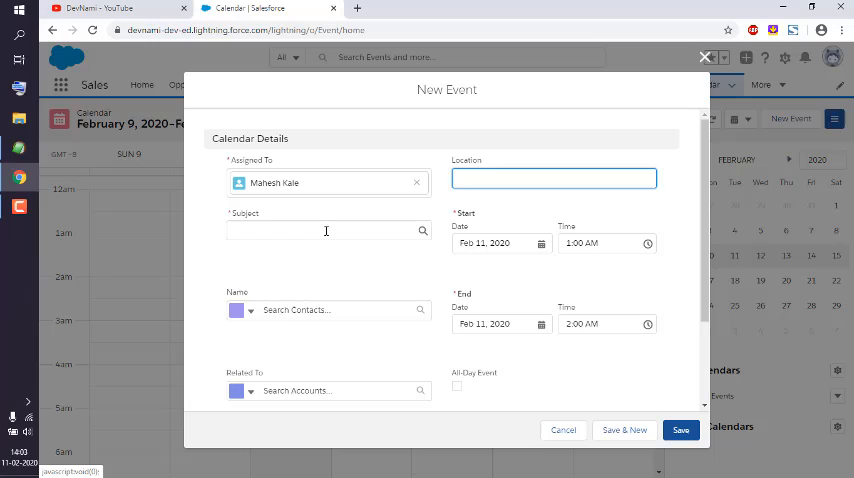
{"action": "type", "text": "You"}
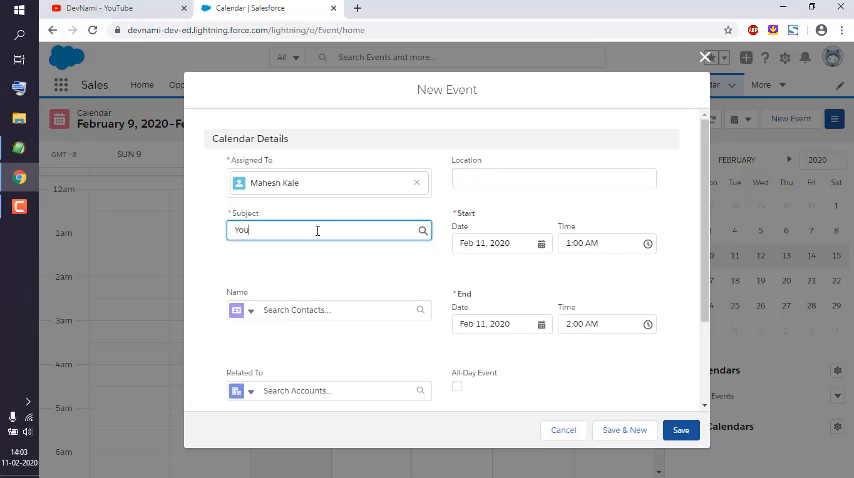
{"action": "type", "text": "Tube"}
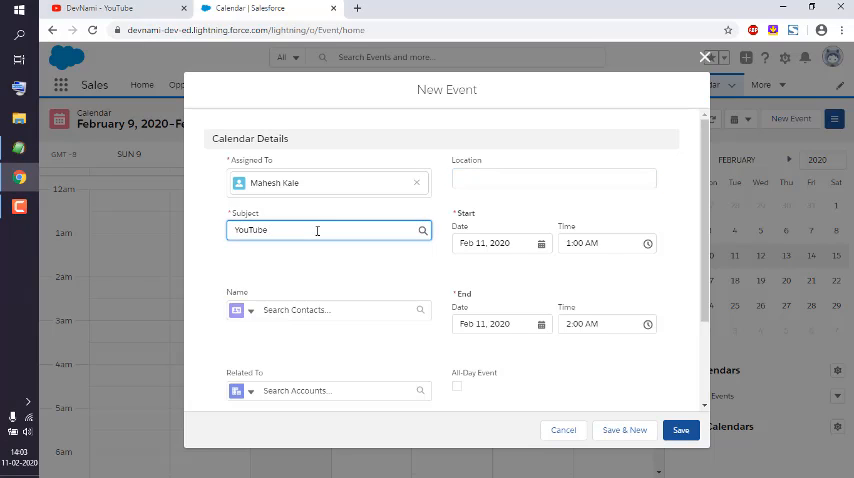
{"action": "type", "text": "Ad"}
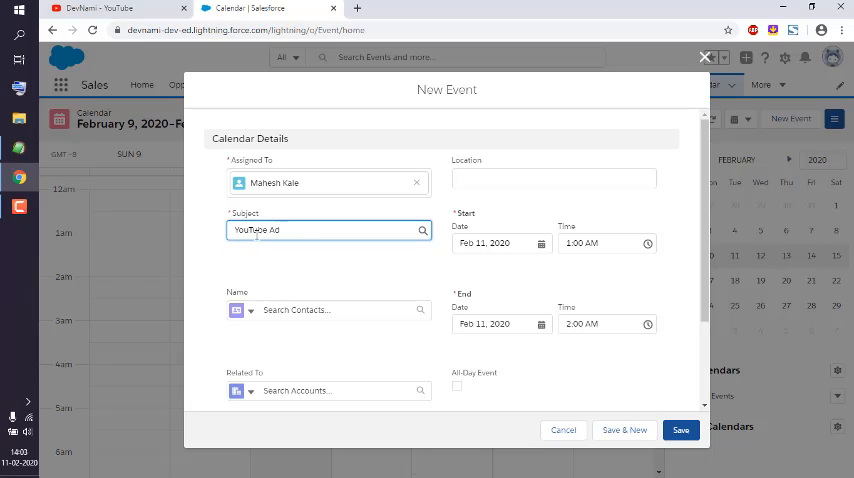
Set the event's start date to February 15, 2020.
{"action": "left_click", "coordinate": [490, 244]}
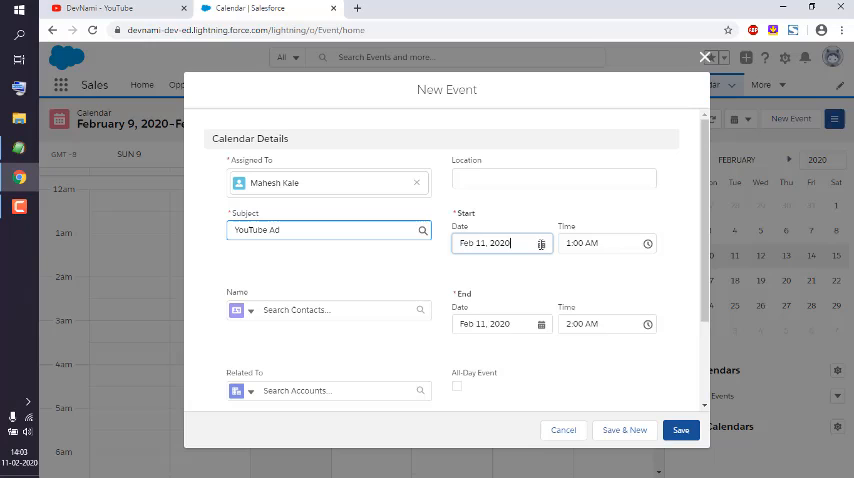
{"action": "left_click", "coordinate": [540, 244]}
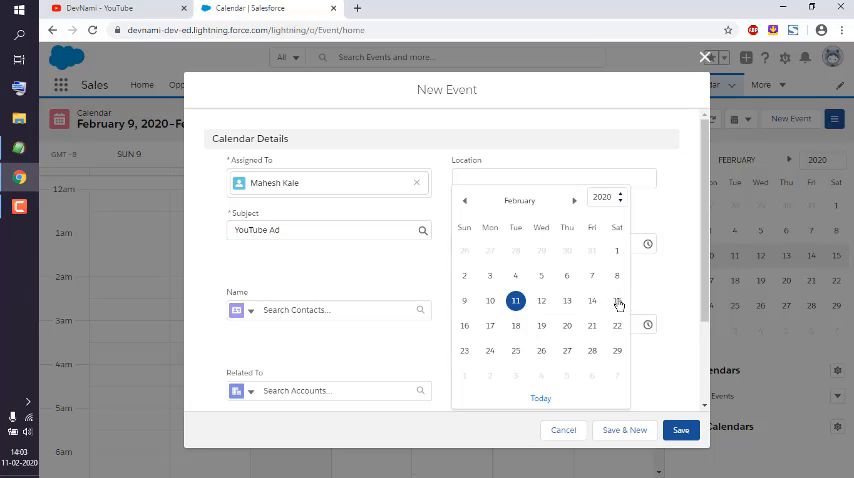
{"action": "left_click", "coordinate": [616, 304]}
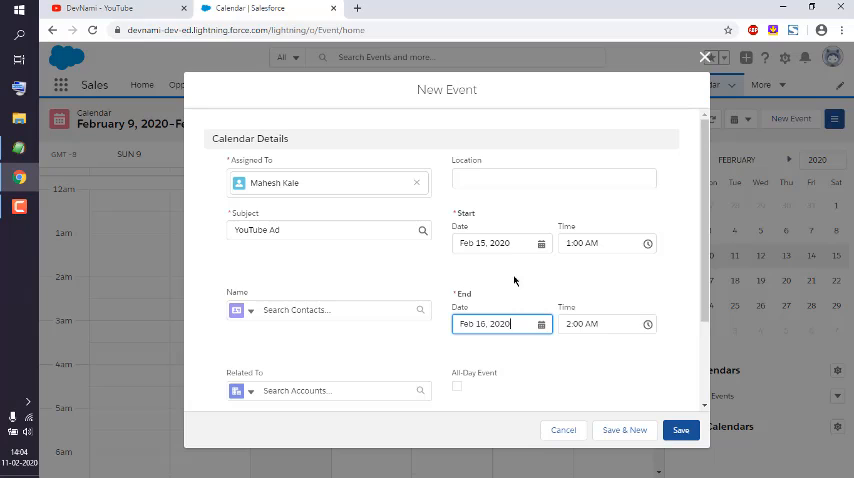
{"action": "scroll", "scroll_direction": "down", "scroll_amount": 3}
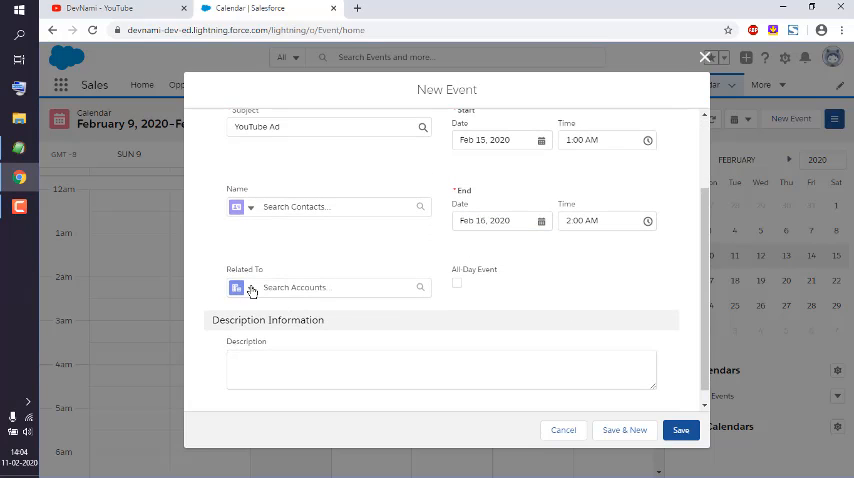
Set the event's Related To field to search Campaigns, with the end date on February 16, 2020.
{"action": "left_click", "coordinate": [252, 288]}
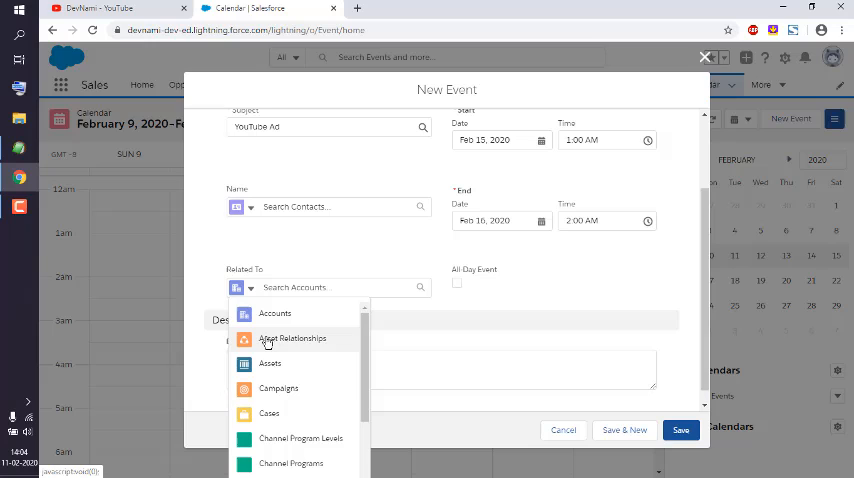
{"action": "scroll", "scroll_direction": "down", "scroll_amount": 3}
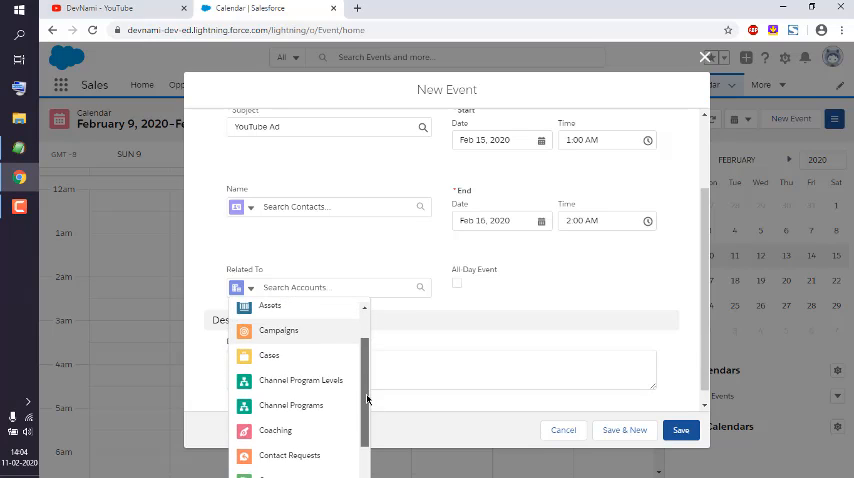
{"action": "left_click", "coordinate": [278, 330]}
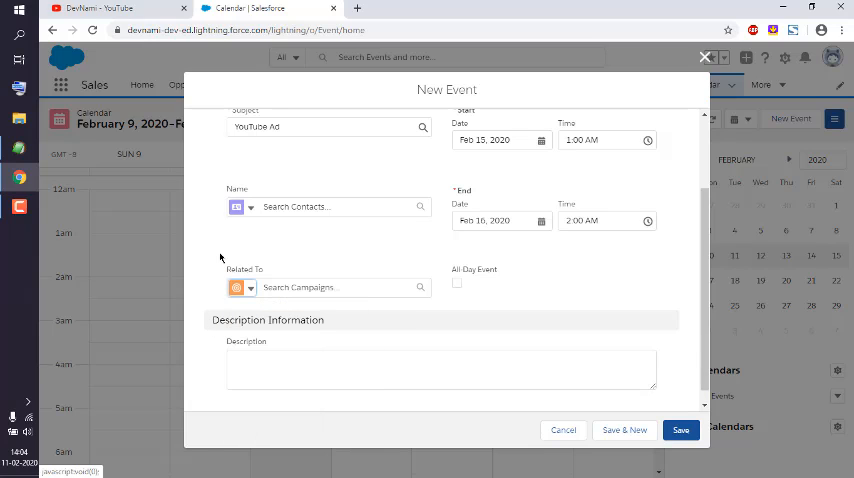
{"action": "left_click", "coordinate": [252, 208]}
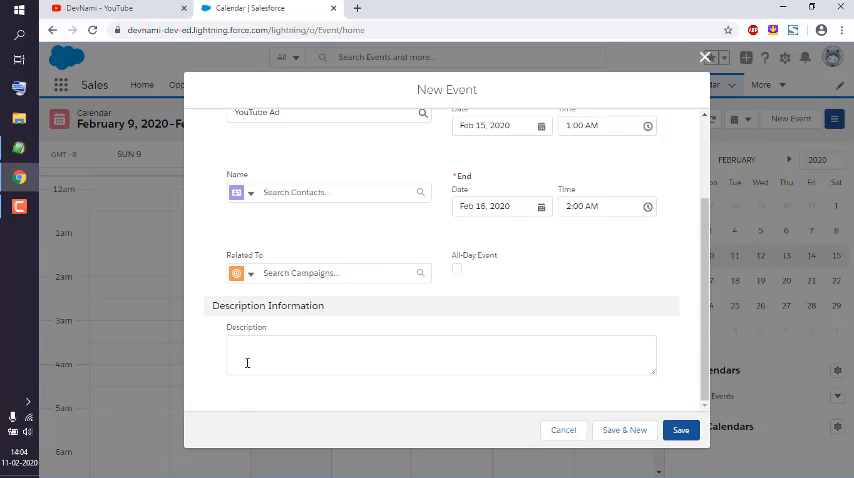
Describe the event as 'Run YouTube Ad 2 day event' and save it to the calendar.
{"action": "left_click", "coordinate": [440, 356]}
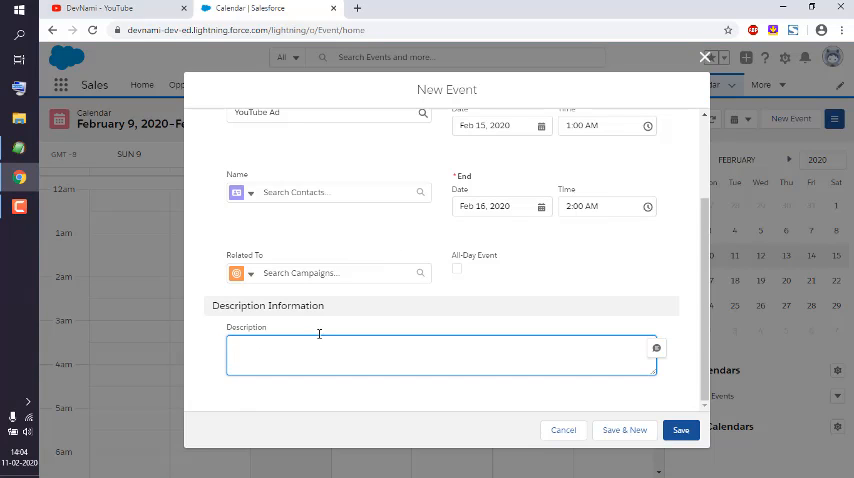
{"action": "scroll", "scroll_direction": "up", "scroll_amount": 3}
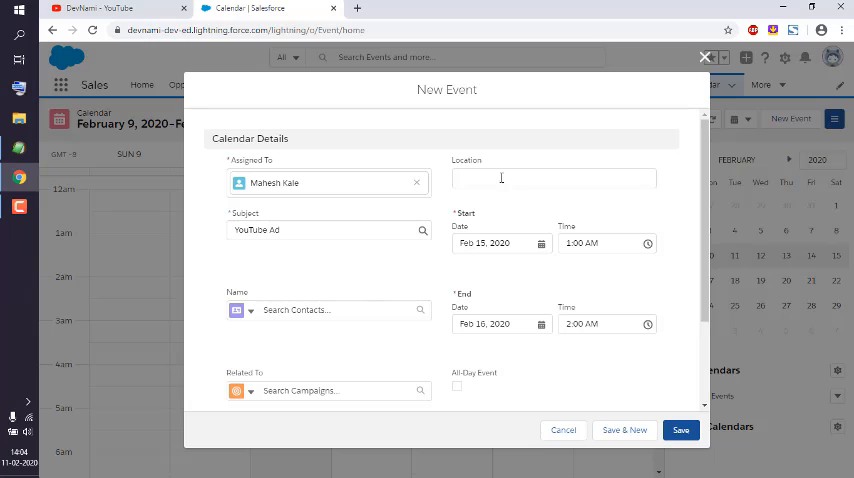
{"action": "scroll", "scroll_direction": "down", "scroll_amount": 3}
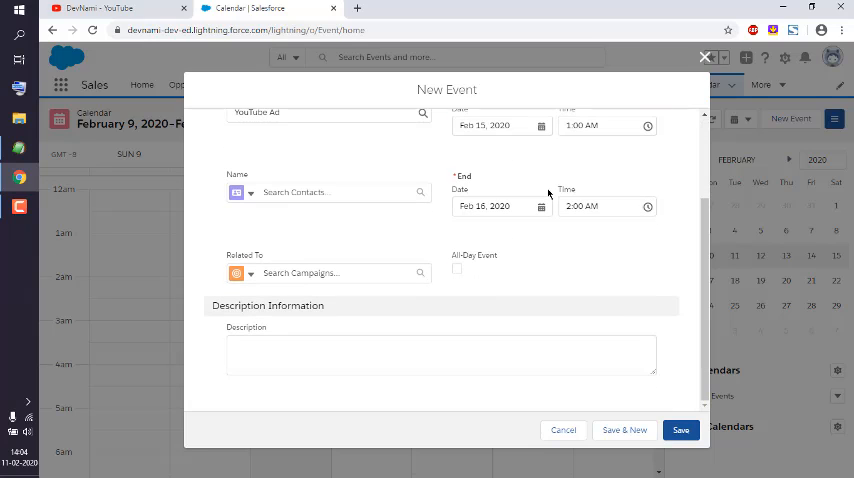
{"action": "left_click", "coordinate": [440, 354]}
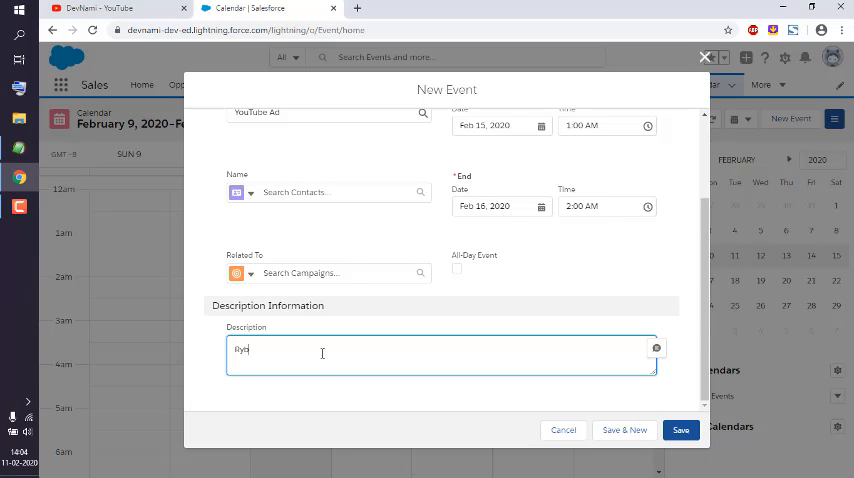
{"action": "type", "text": "Run You!"}
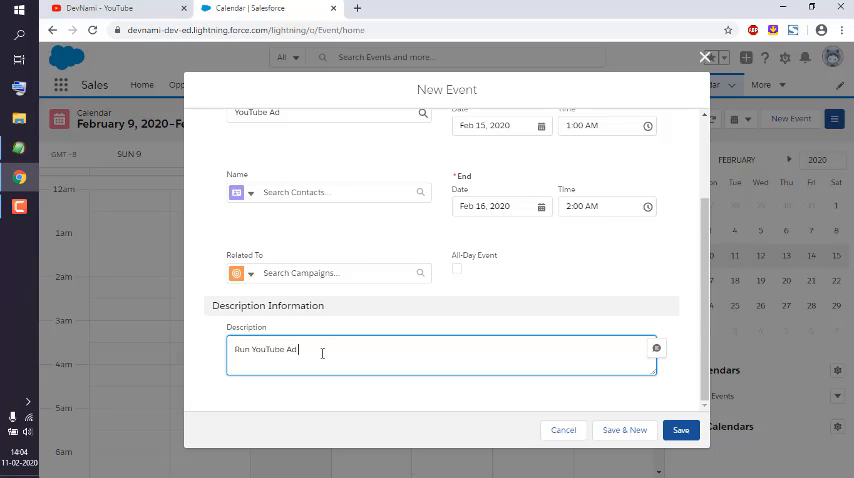
{"action": "type", "text": "2 days"}
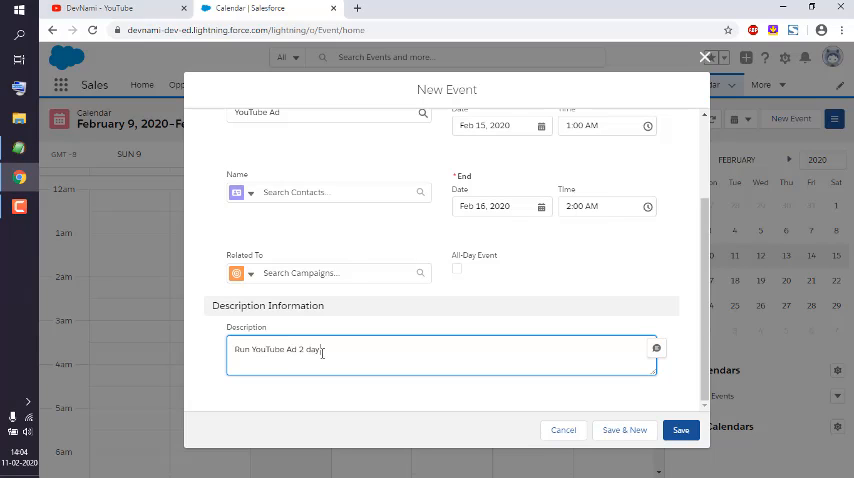
{"action": "type", "text": "event"}
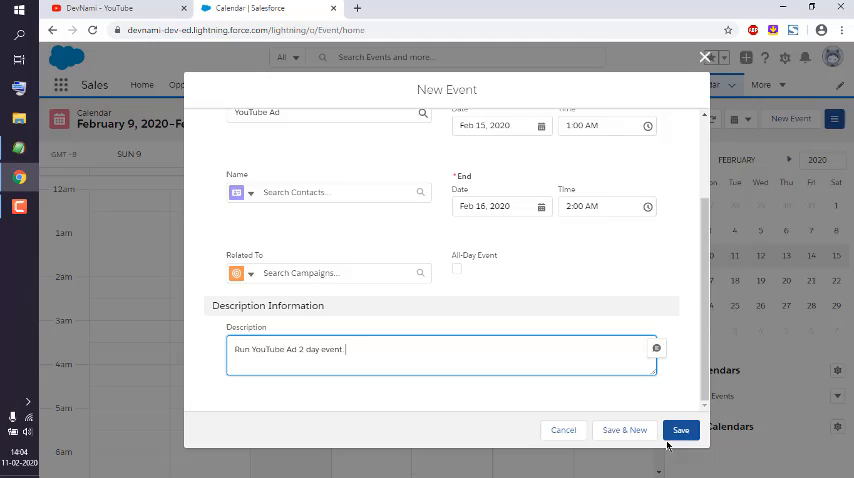
{"action": "left_click", "coordinate": [680, 430]}
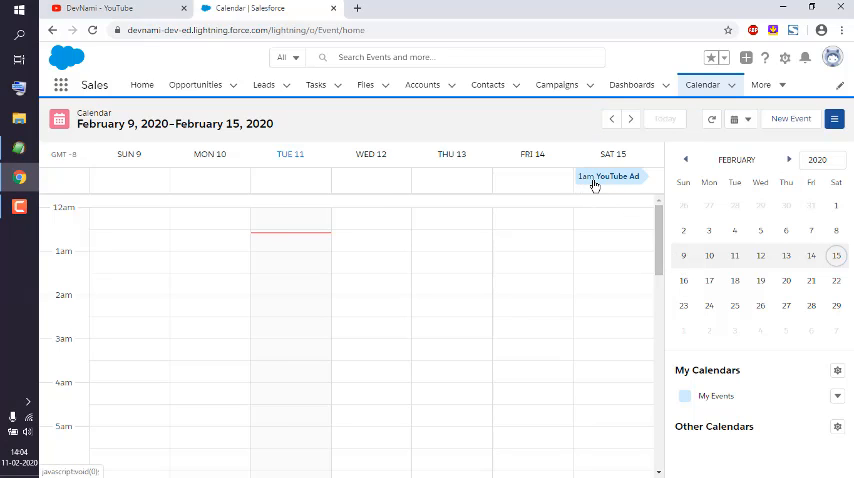
{"action": "mouse_move", "coordinate": [652, 180]}
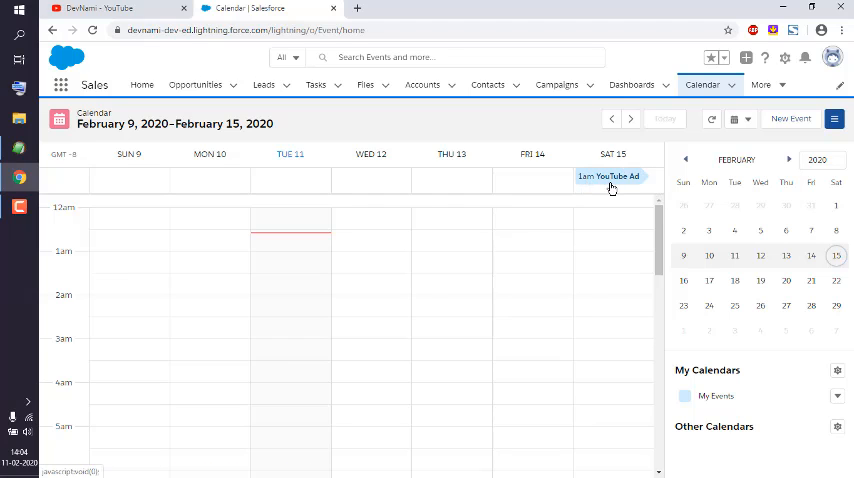
{"action": "mouse_move", "coordinate": [576, 184]}
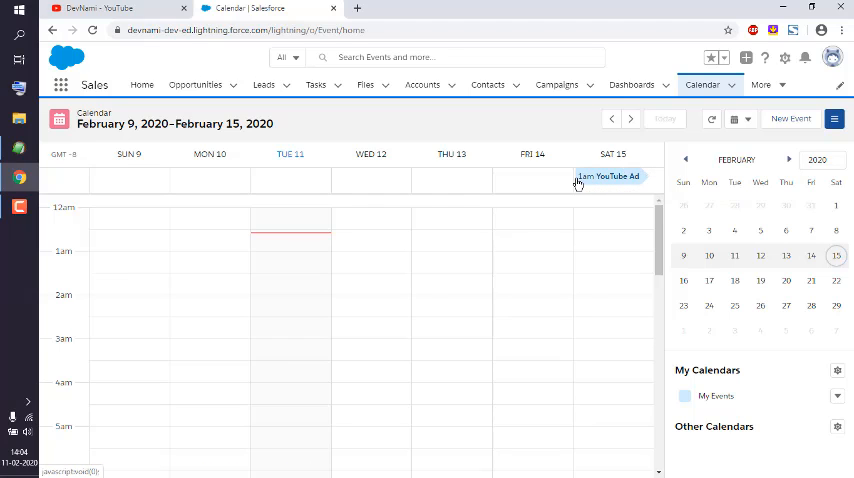
{"action": "mouse_move", "coordinate": [610, 176]}
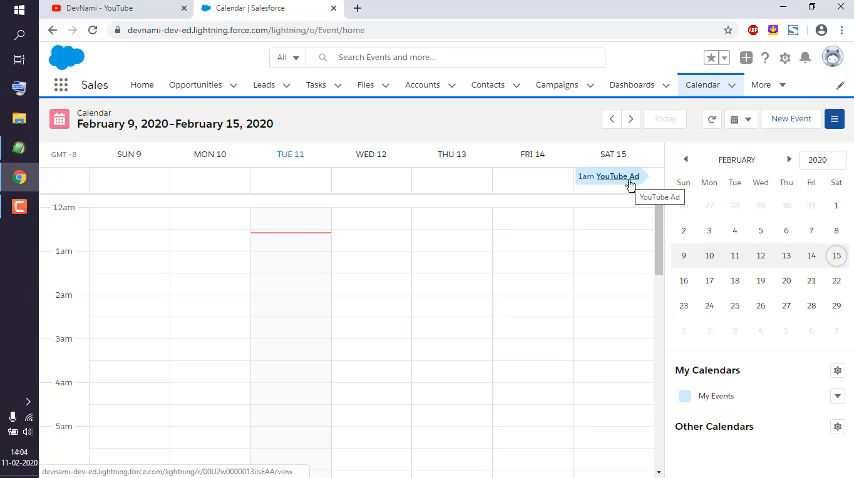
{"action": "mouse_move", "coordinate": [636, 196]}
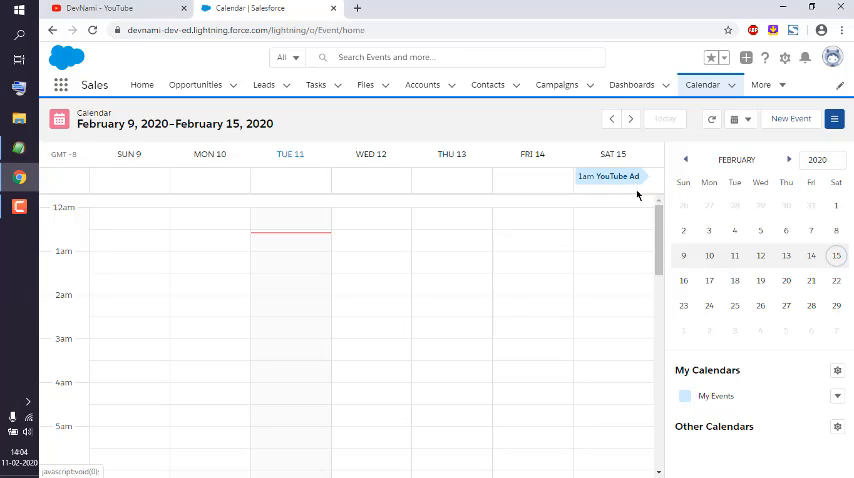